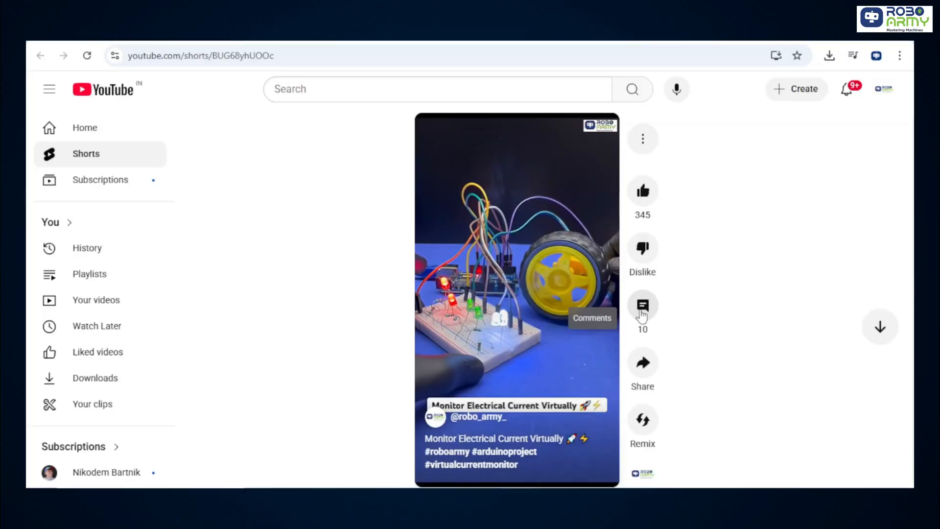
# Step: Show the Short's comments and scroll to the viewer requests for full project tutorials
pyautogui.click(642, 305)
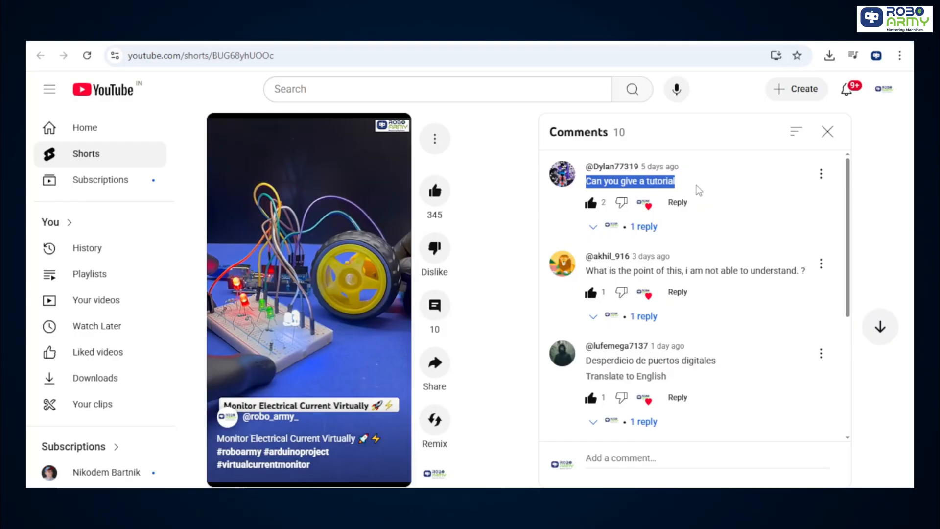
pyautogui.scroll(-3)
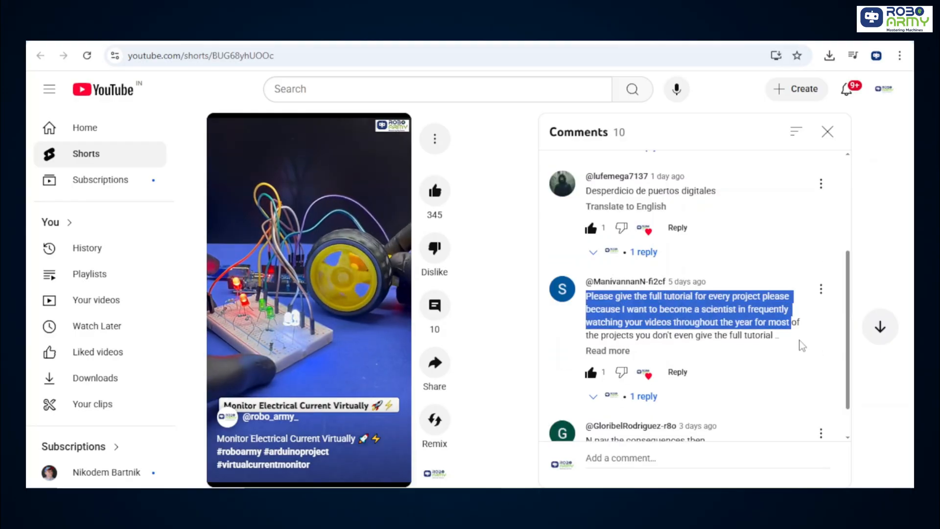